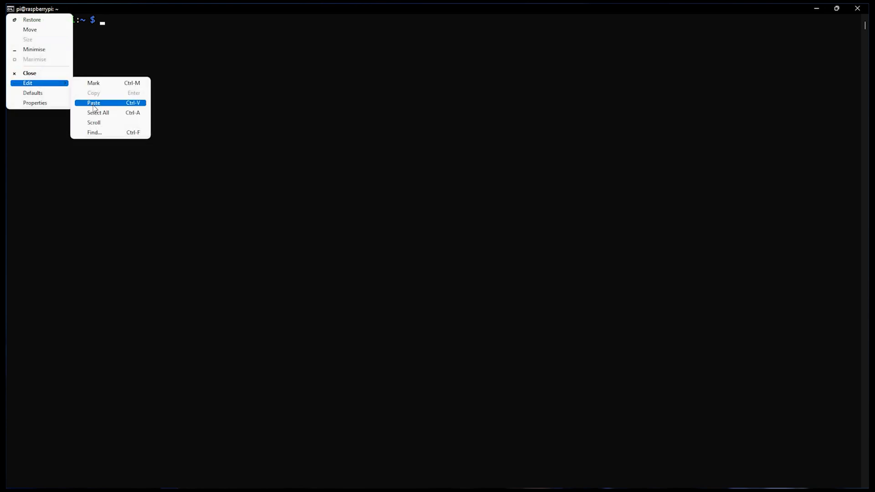
Paste and run the dotnet6pi install script, installing the .NET 6 SDK and ASP.NET runtime on the Pi.
left_click(93, 103)
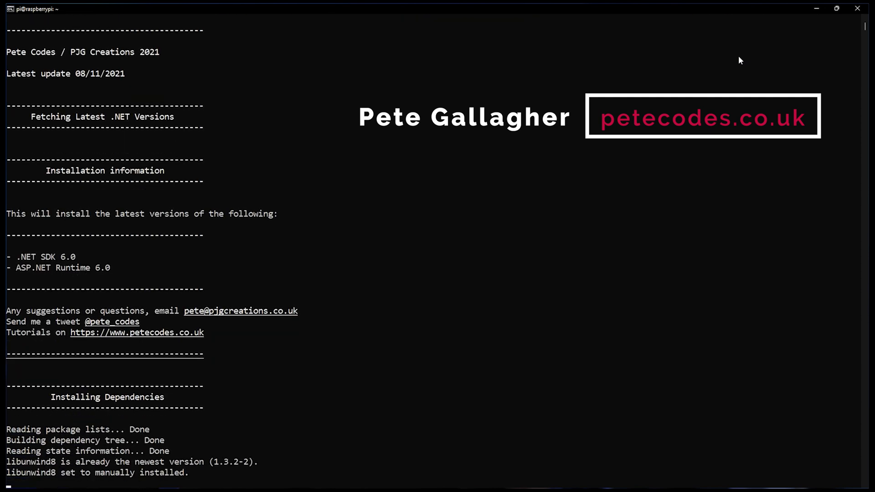
scroll("down", 3)
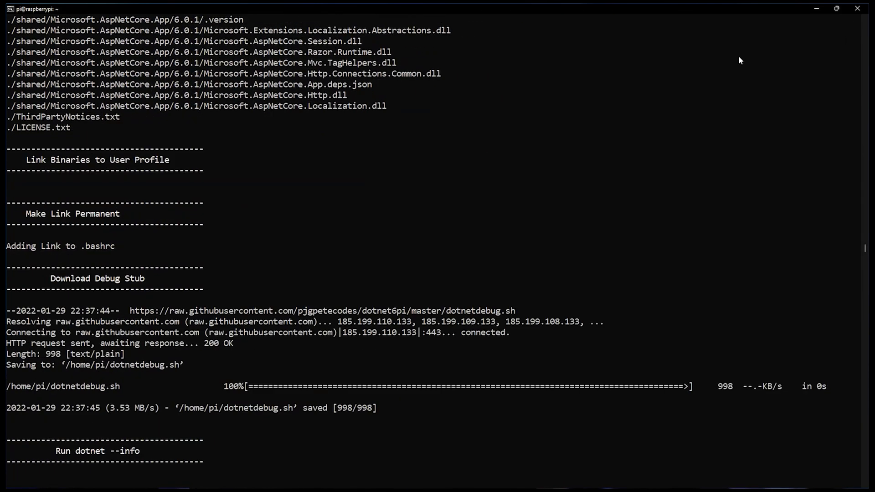
scroll("down", 3)
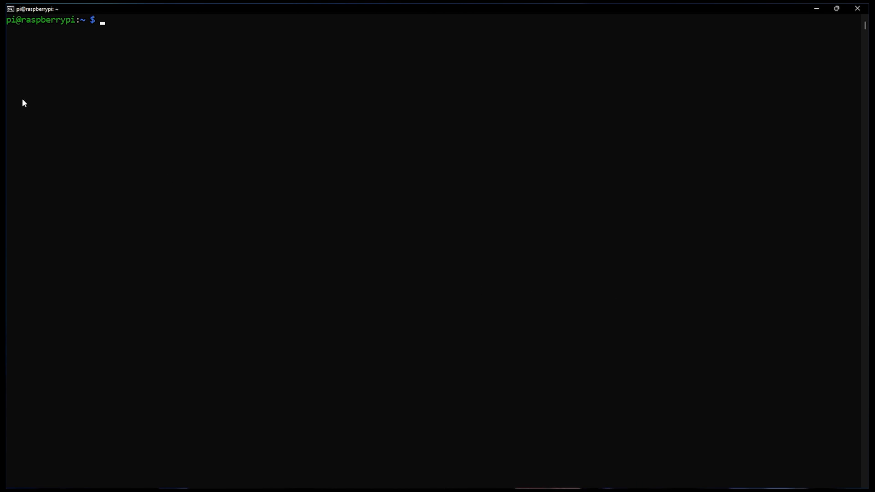
Paste and run the curl getvsdbgsh command, installing the vsdbg debugger into ~/vsdbg.
right_click(34, 8)
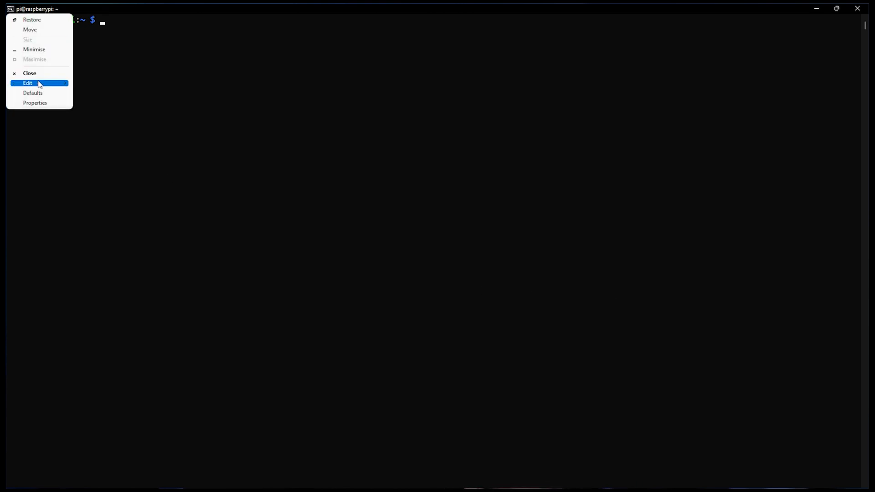
left_click(28, 83)
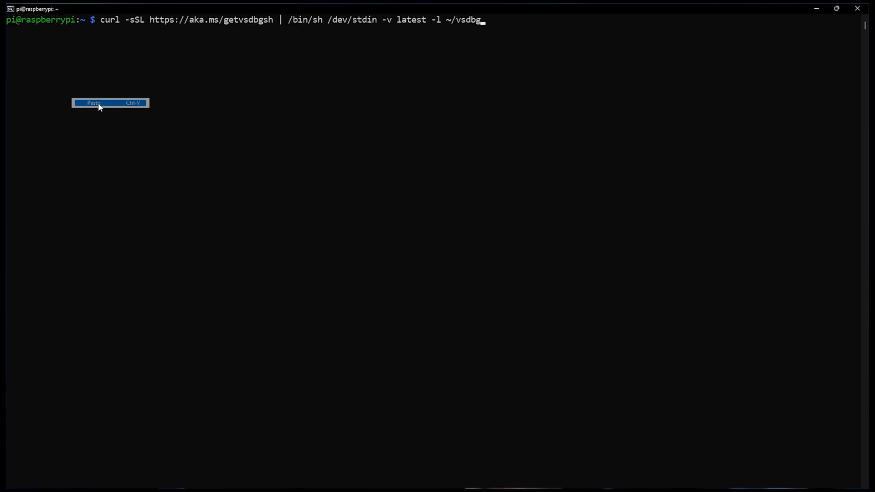
left_click(93, 103)
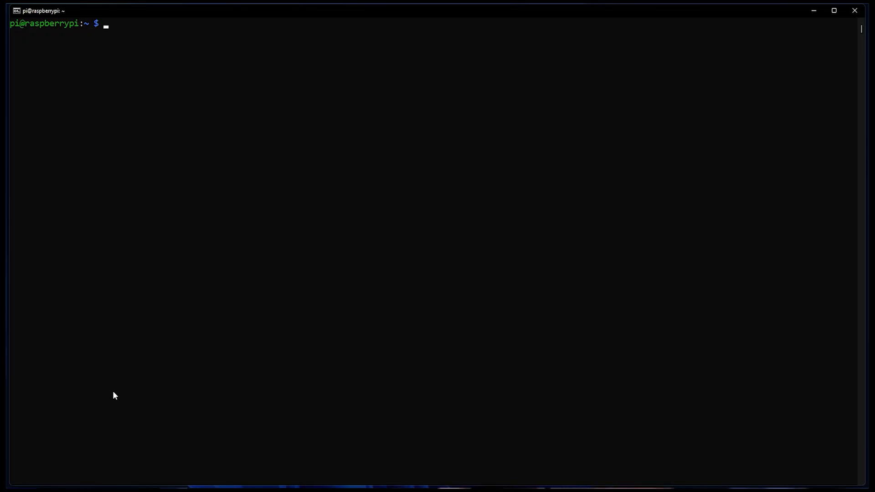
Run sudo reboot to restart the Pi, then begin 'dotnet new console' at the local prompt.
type("sudo")
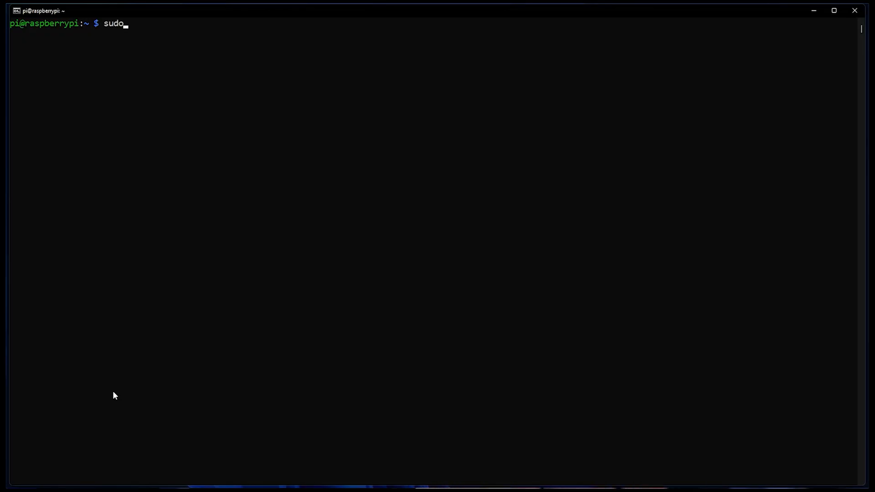
type("reboot")
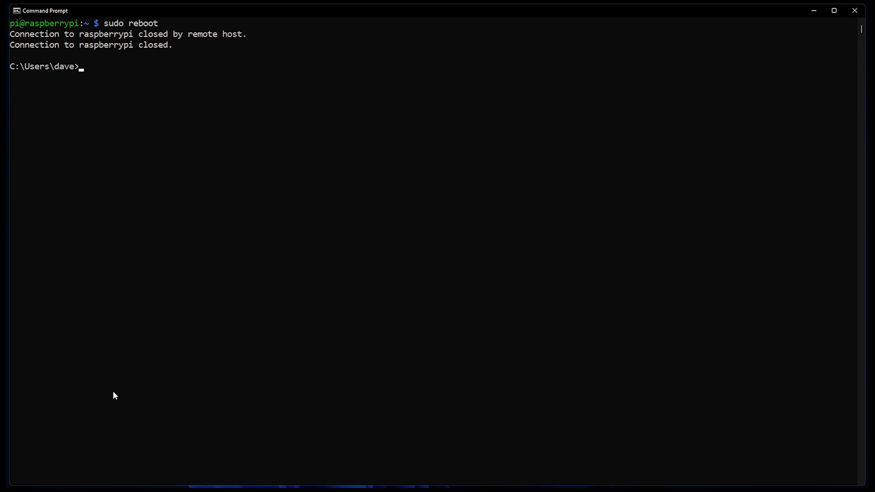
type("dotnet new console")
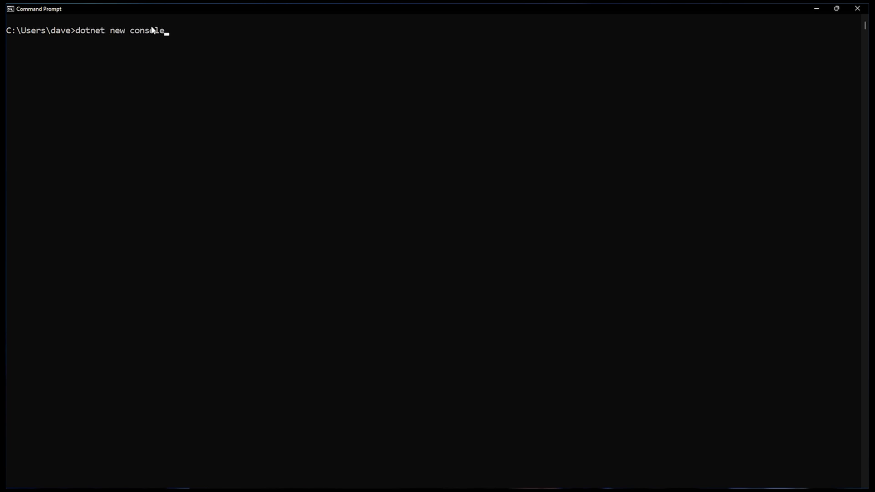
Create the MyFirstApp project with dotnet new console -o MyFirstApp and launch it with code MyFirstApp.
type("-o")
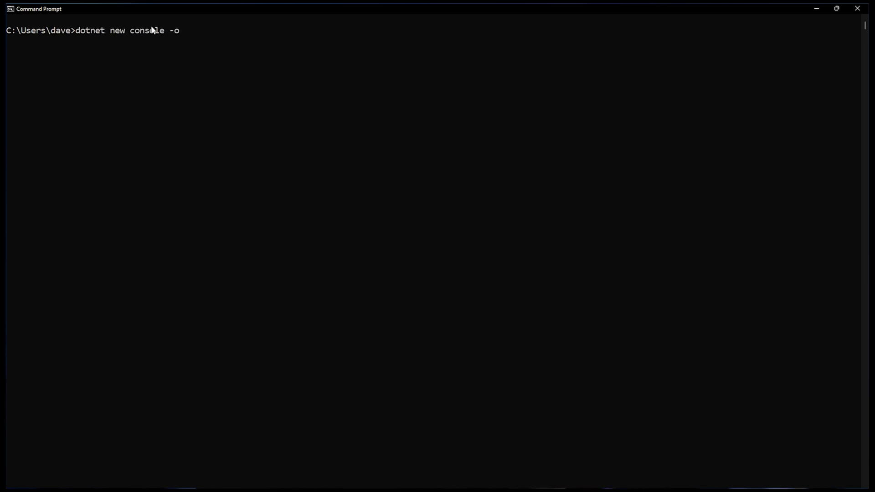
type("MyFirstAp")
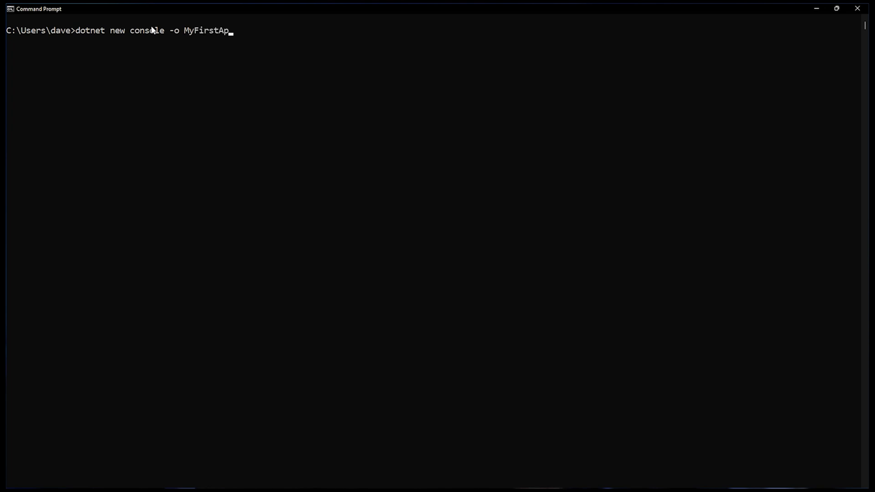
key("enter")
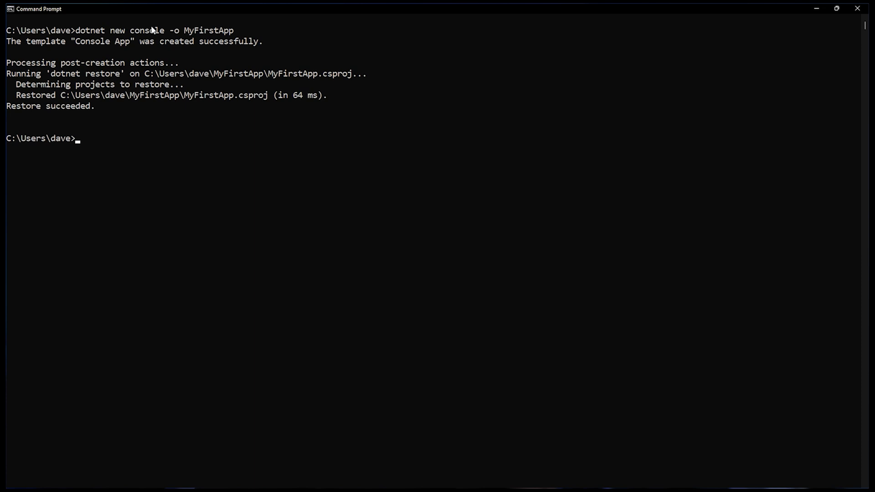
type("code My")
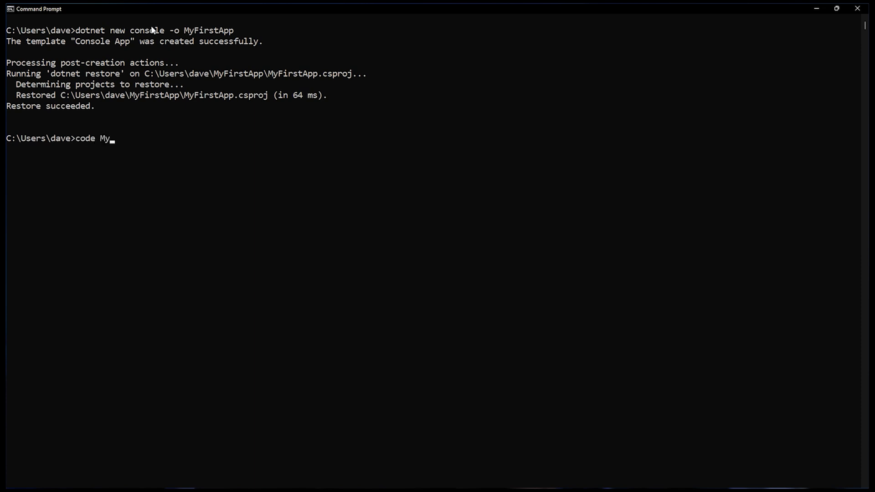
type("FirstApp")
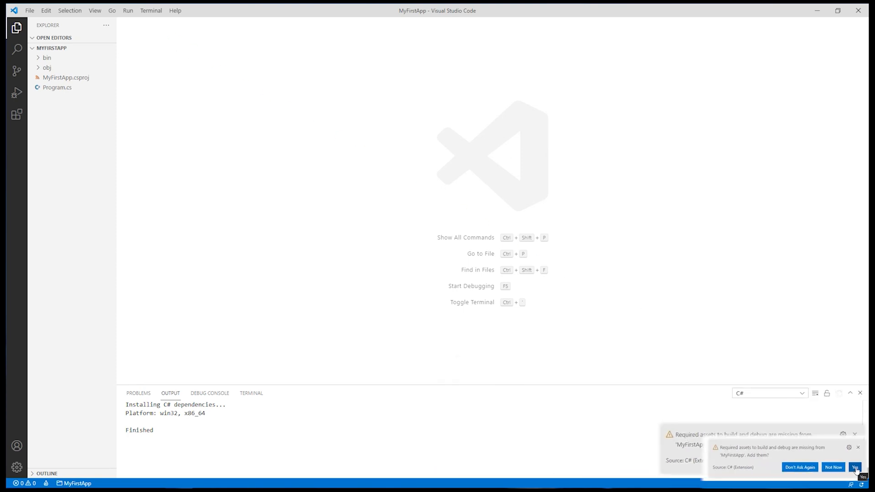
Accept the Required assets prompt and view the generated launch.json from the .vscode folder.
left_click(854, 467)
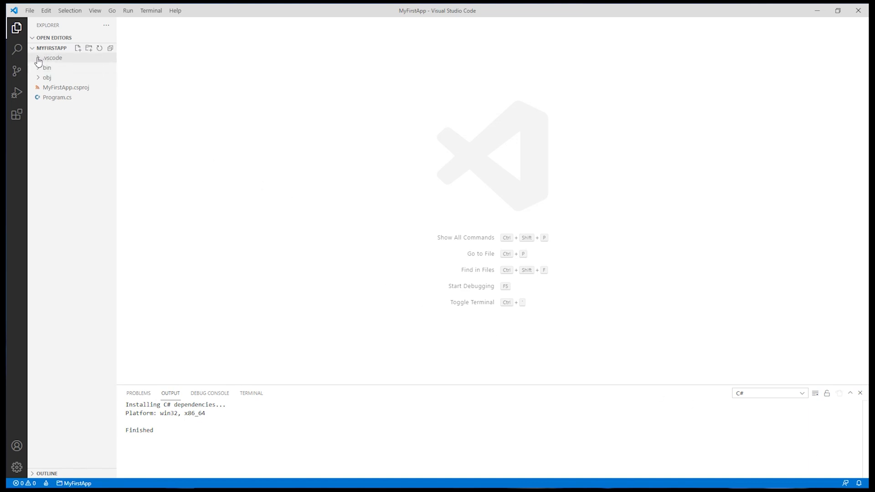
left_click(53, 57)
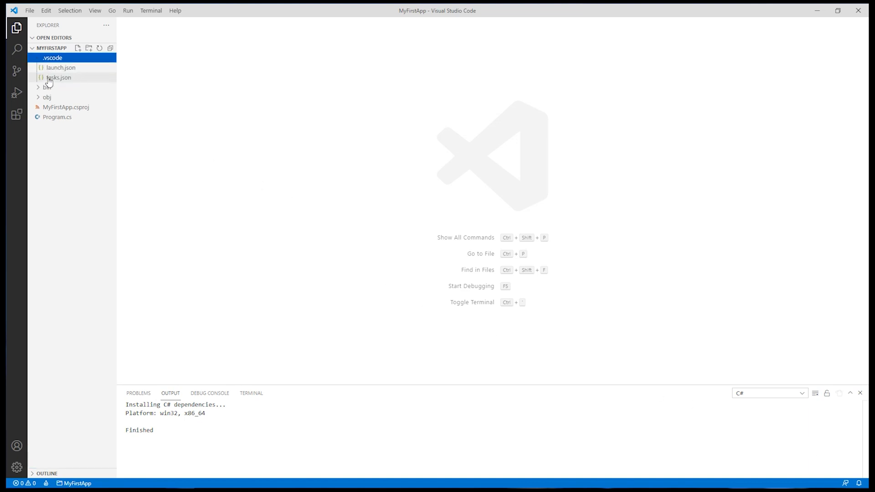
left_click(61, 68)
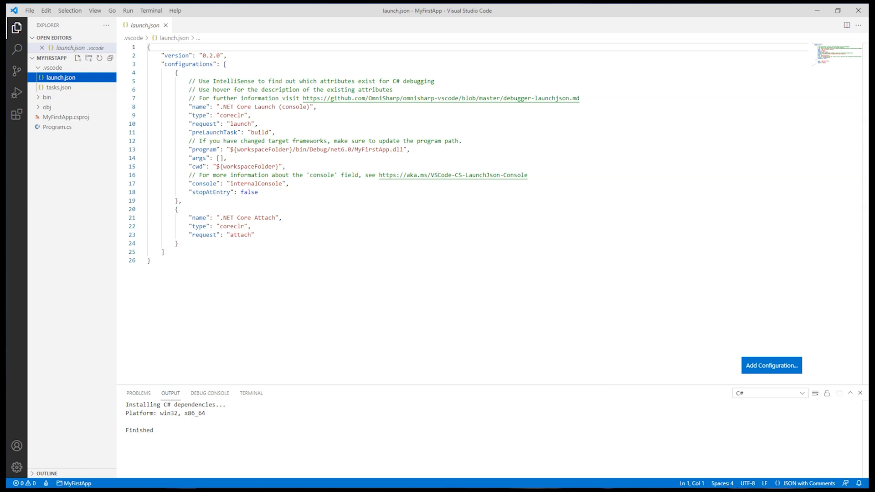
mouse_move(708, 451)
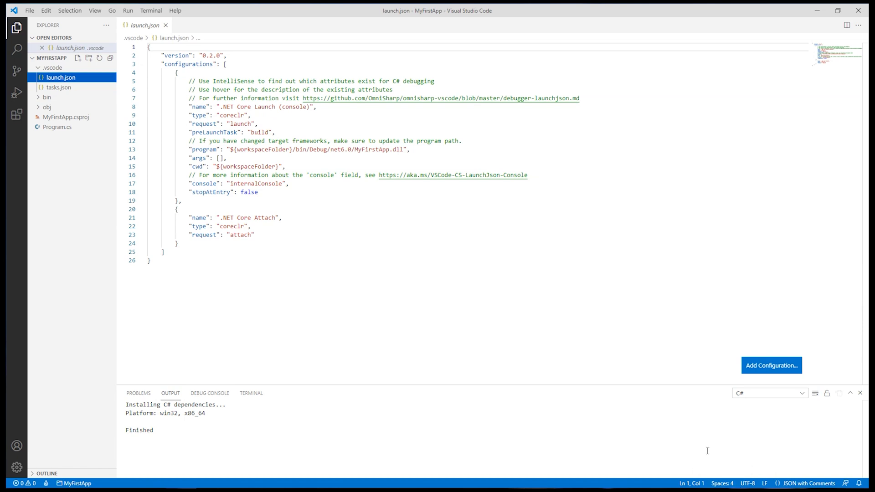
type("launch.")
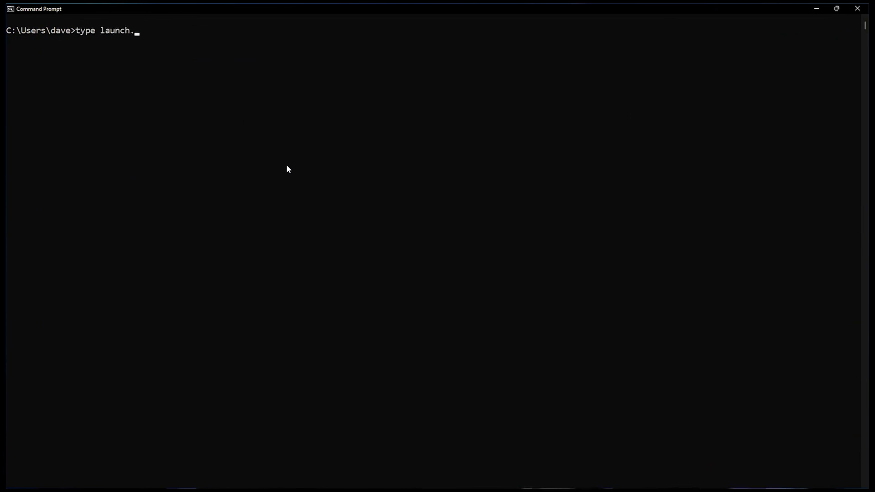
Insert the '.NET Core Launch (remote)' SSH pipeTransport configuration after the attach entry and close launch.json.
type("json.t")
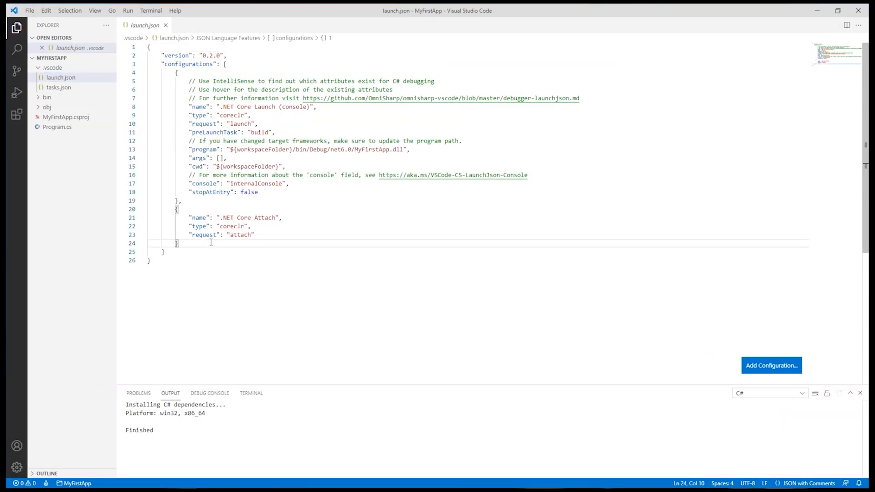
left_click(772, 366)
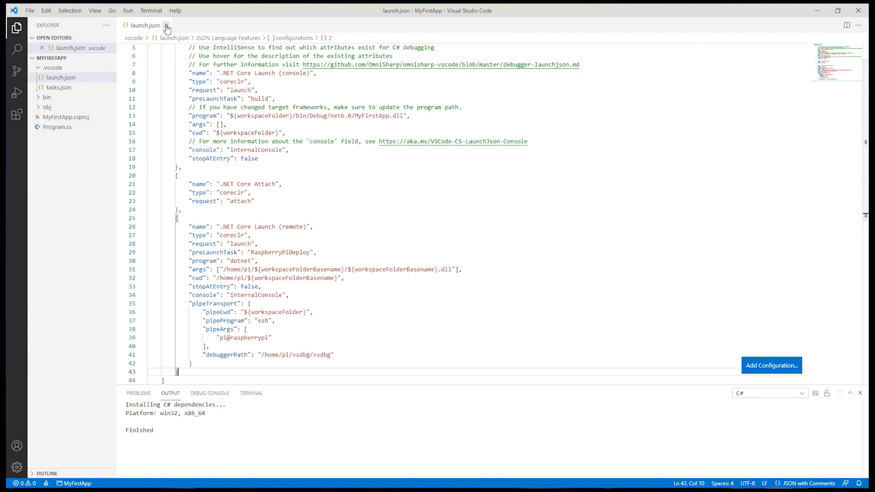
left_click(167, 26)
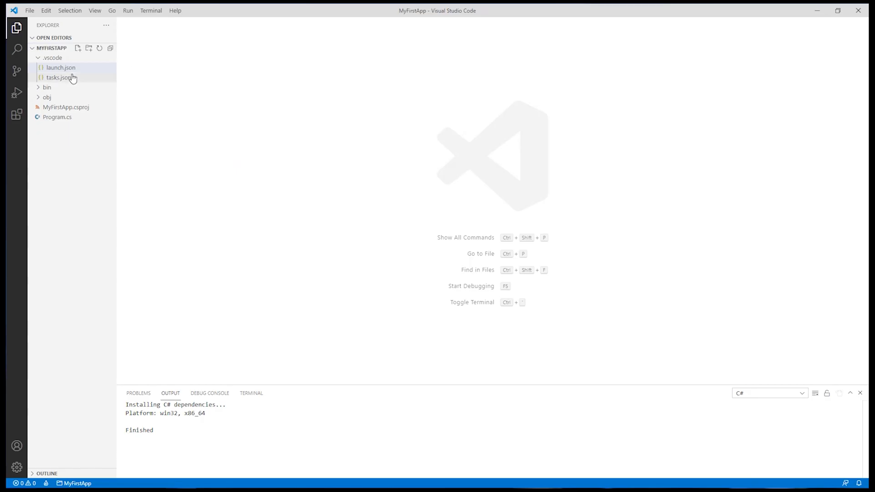
Bring up tasks.json and the reference tasks.json.txt holding the RaspberryPi tasks.
double_click(59, 77)
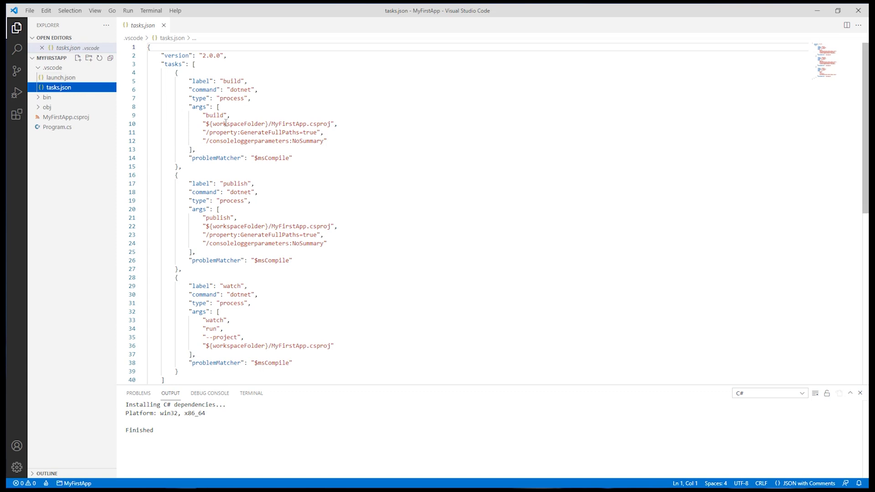
scroll("down", 3)
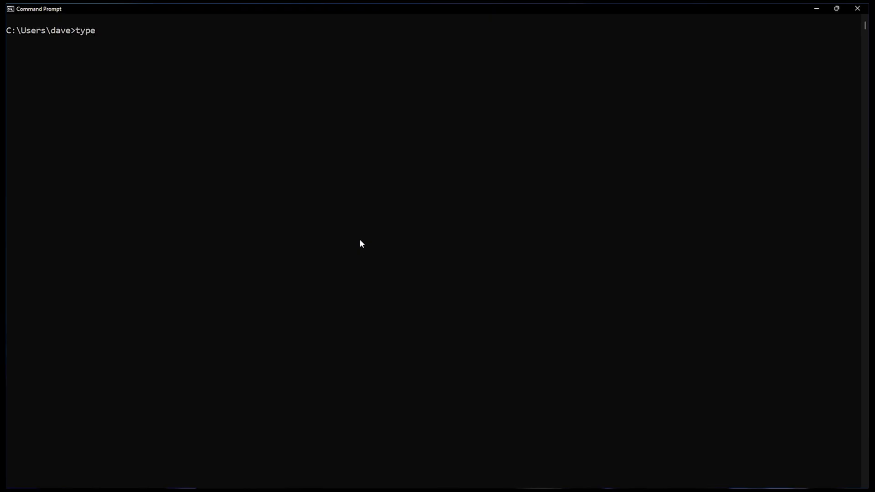
type("tasks.json")
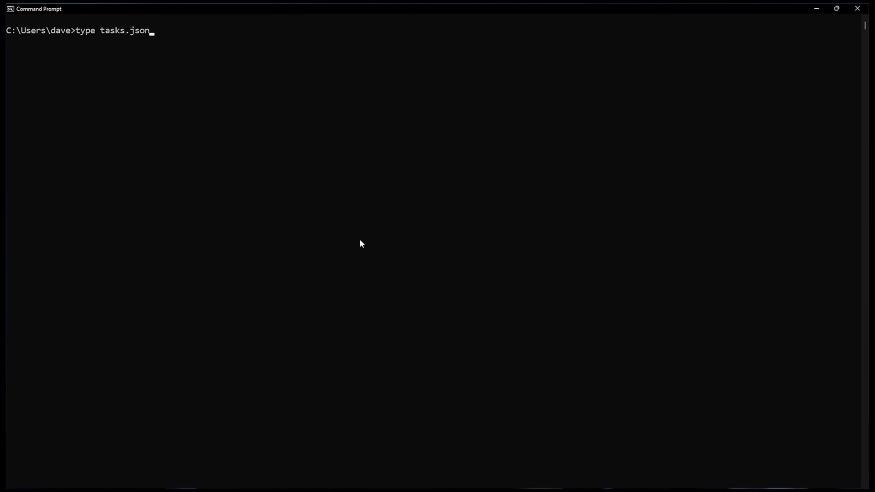
type(".txt")
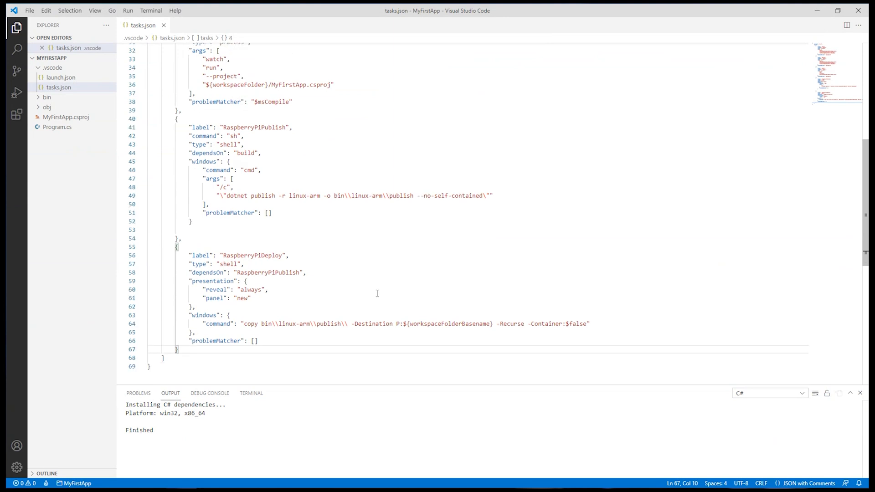
Complete the RaspberryPiDeploy copy-to-P: task beside RaspberryPiPublish and close tasks.json.
scroll("down", 3)
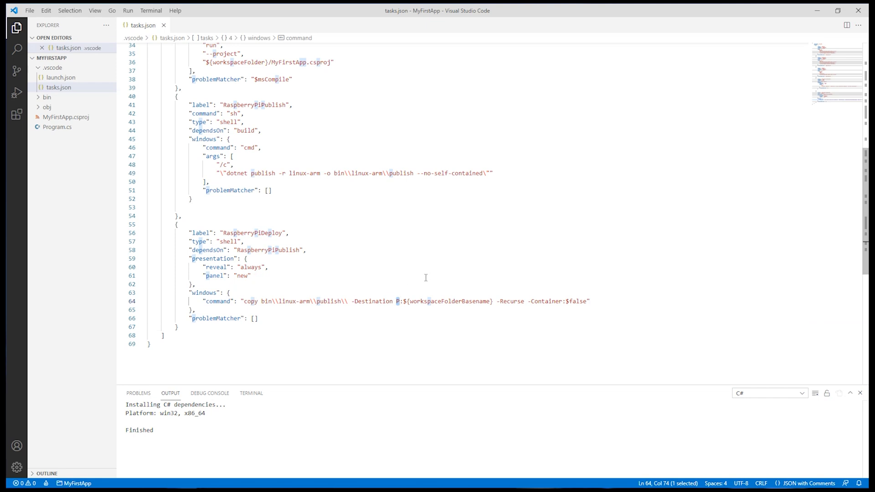
left_click(250, 276)
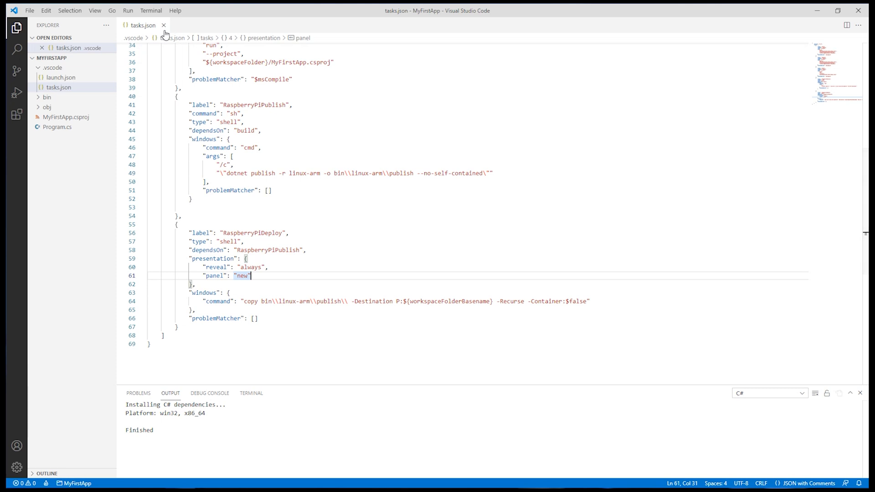
left_click(163, 25)
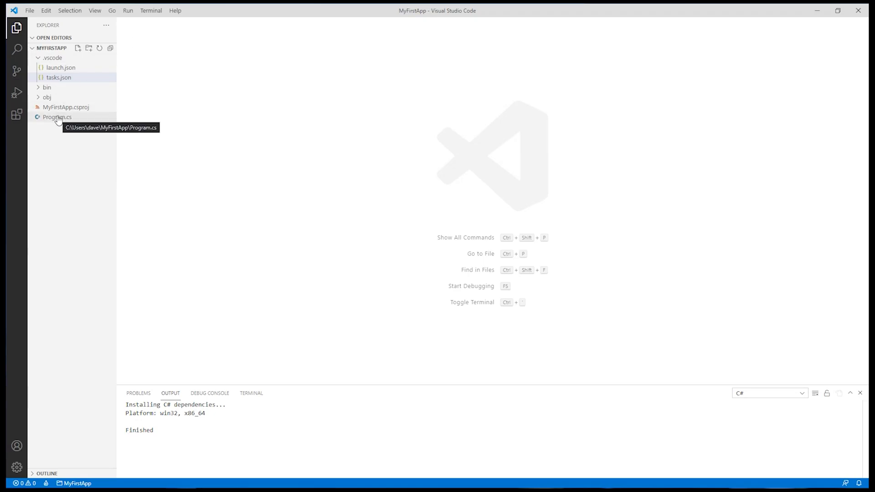
Start debugging Program.cs with .NET Core Launch (remote), printing Hello, World! from the Pi.
left_click(57, 116)
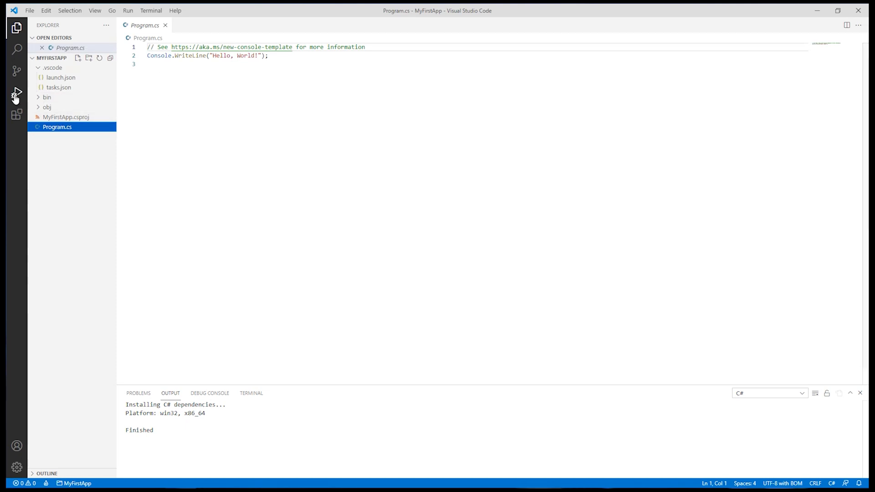
left_click(16, 93)
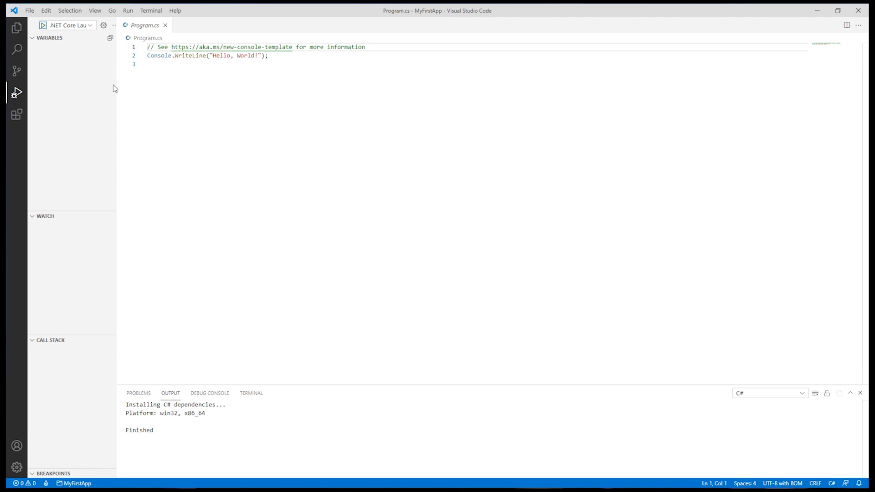
mouse_move(91, 30)
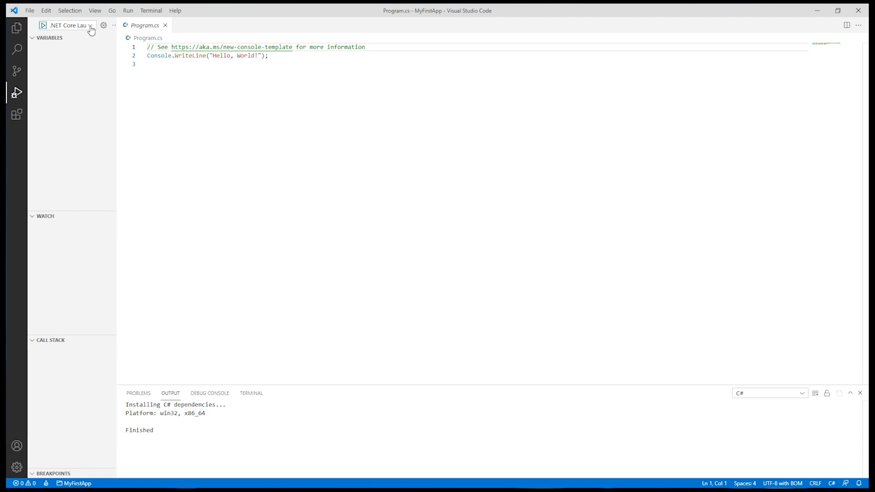
left_click(67, 26)
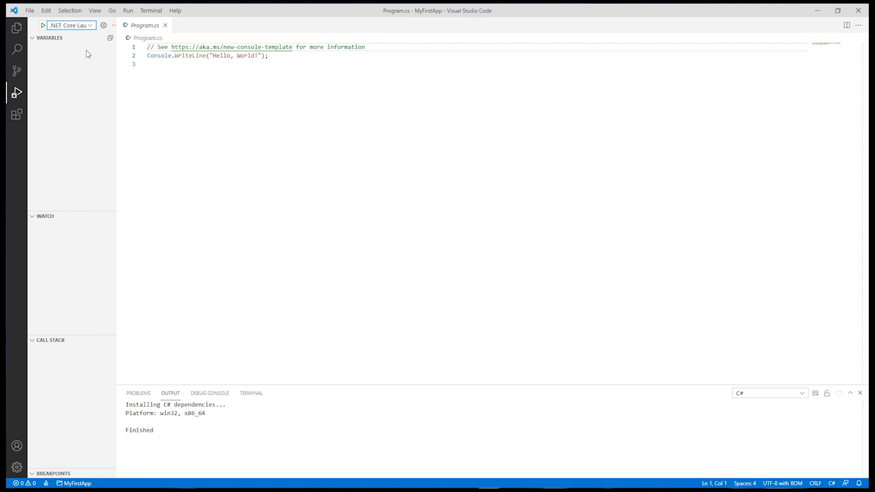
mouse_move(43, 26)
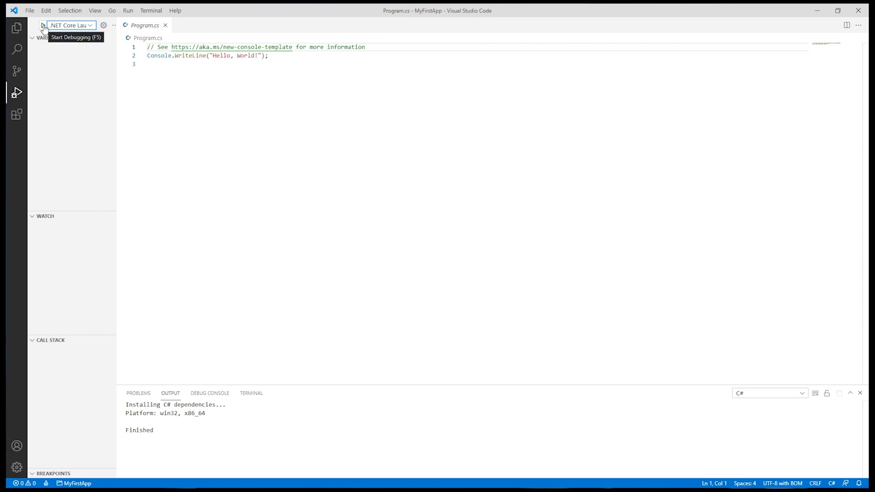
left_click(42, 24)
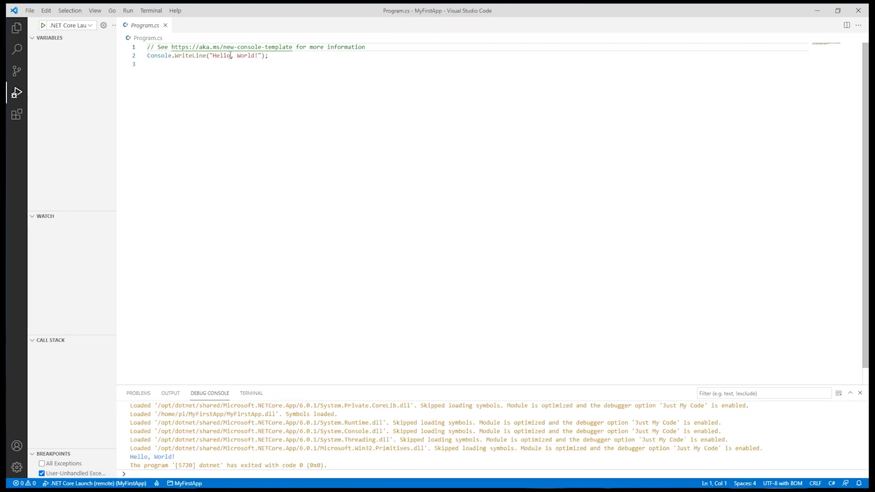
mouse_move(223, 56)
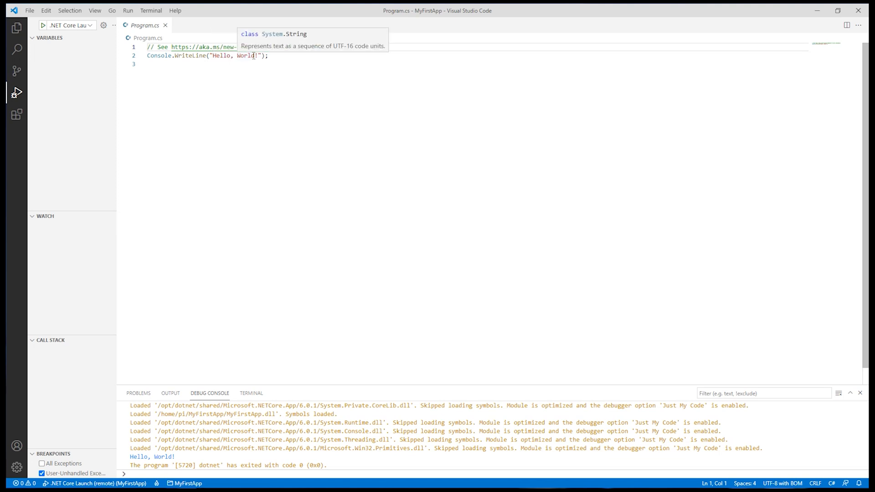
mouse_move(185, 83)
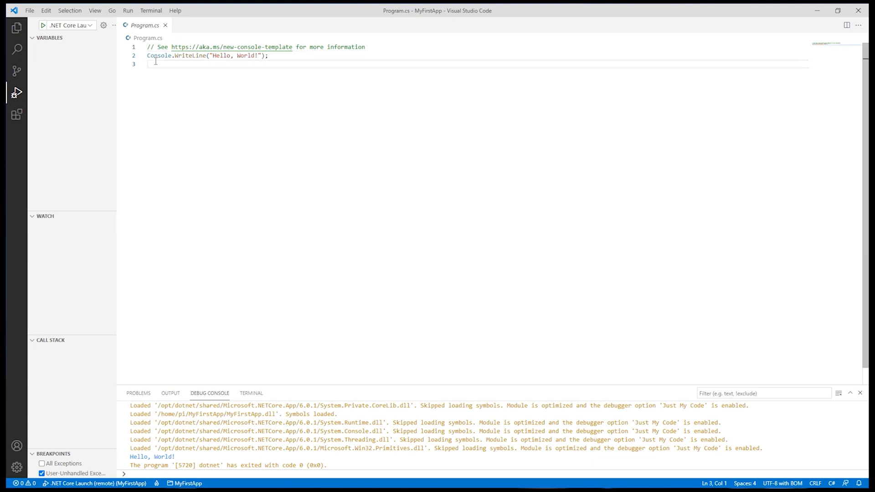
Add Console.WriteLine("The End"); on line 3 and rerun, printing Hello, World! and The End.
type("Console.WriteLine")
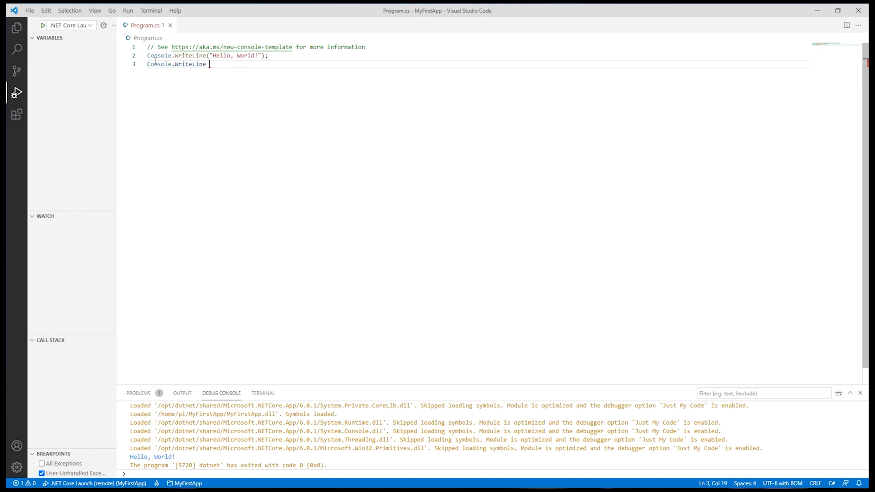
type("(\"The")
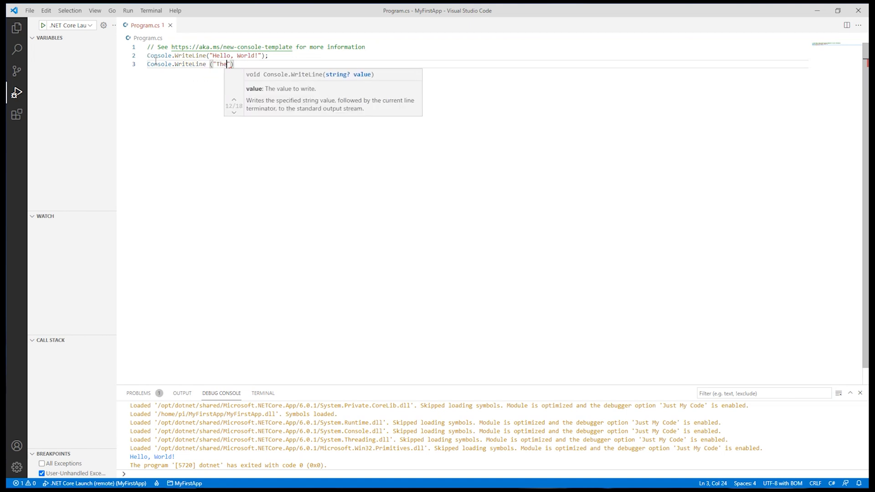
type("End")
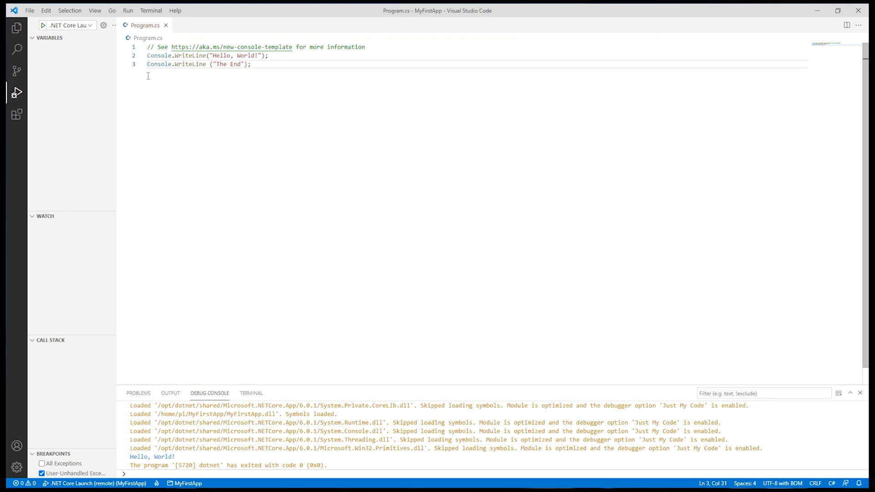
mouse_move(43, 26)
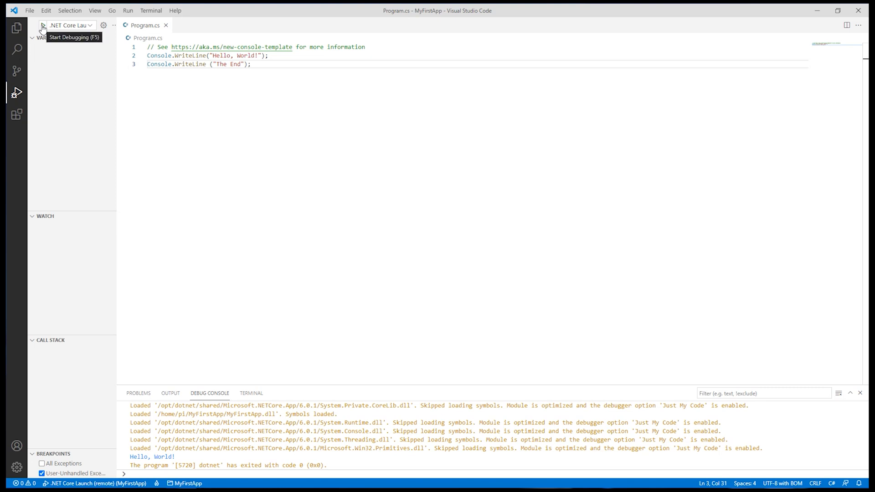
left_click(43, 28)
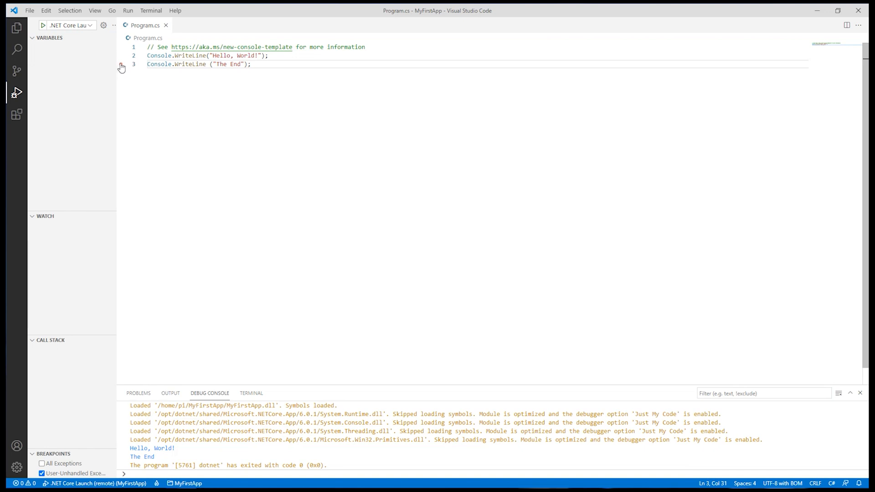
Break on the The End line, inspect the Locals, then continue execution to the end.
left_click(120, 64)
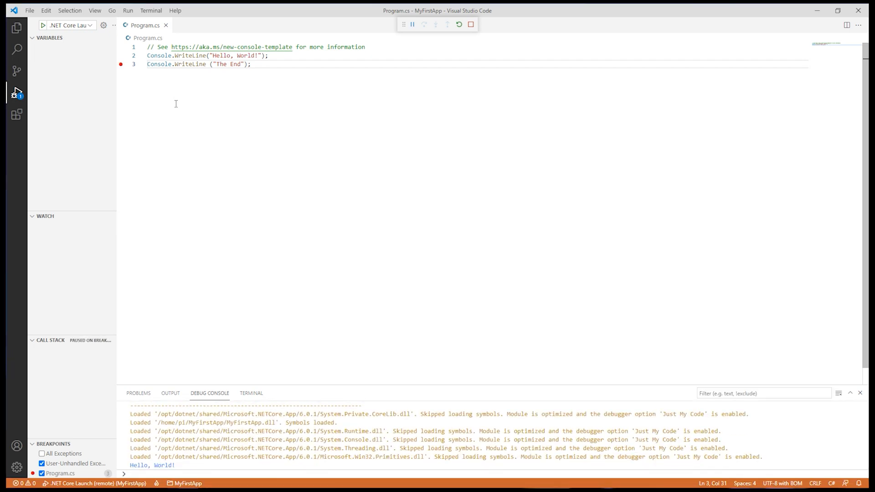
left_click(412, 24)
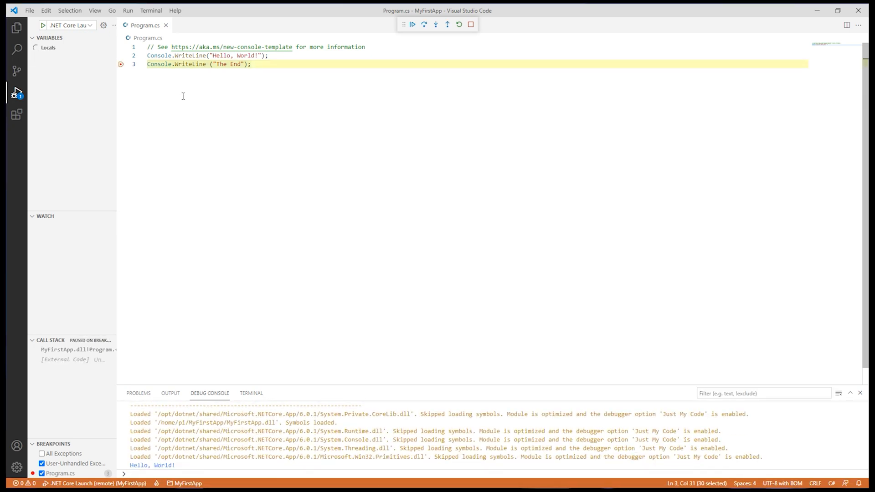
left_click(48, 47)
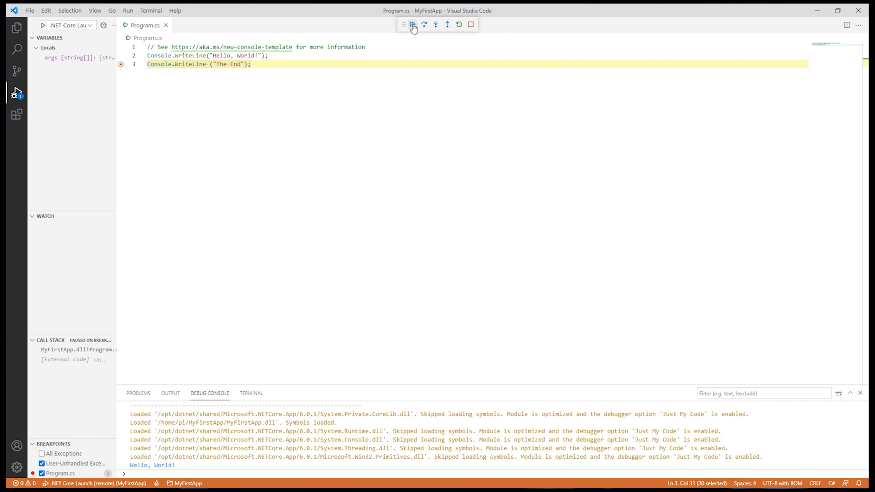
mouse_move(412, 24)
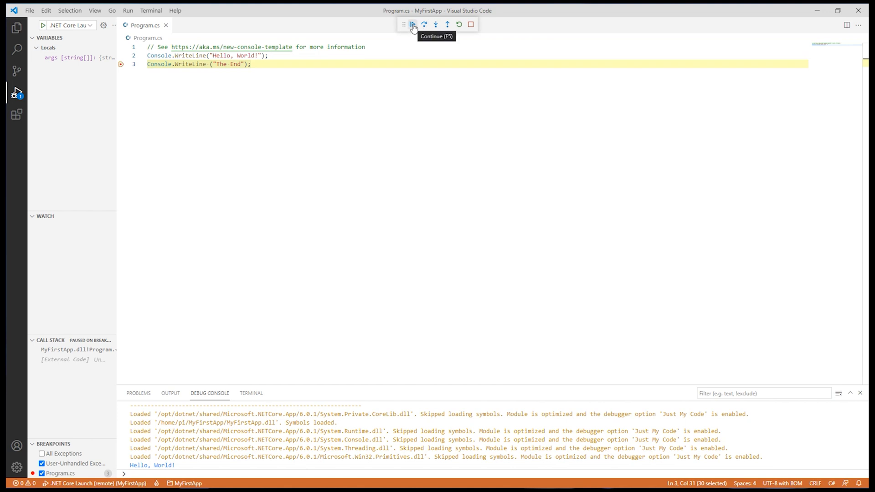
left_click(412, 24)
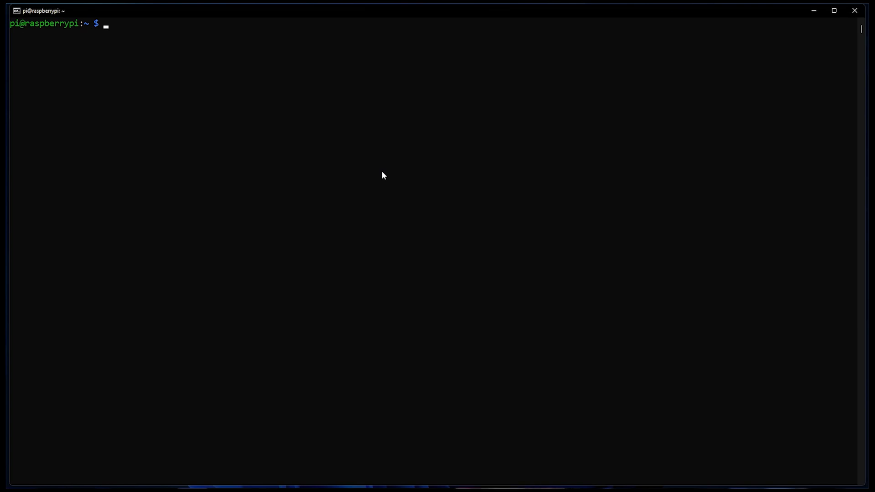
List the home folder, change into MyFirstApp and list its deployed build files.
type("ls -l")
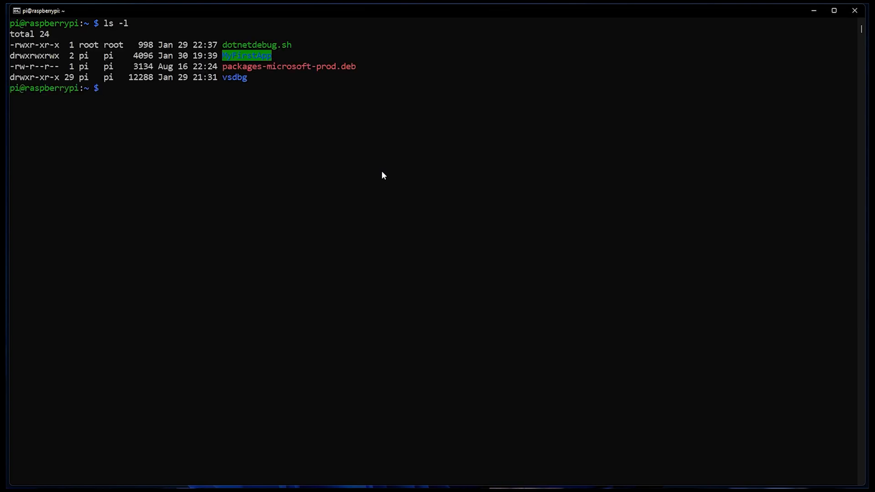
type("cd")
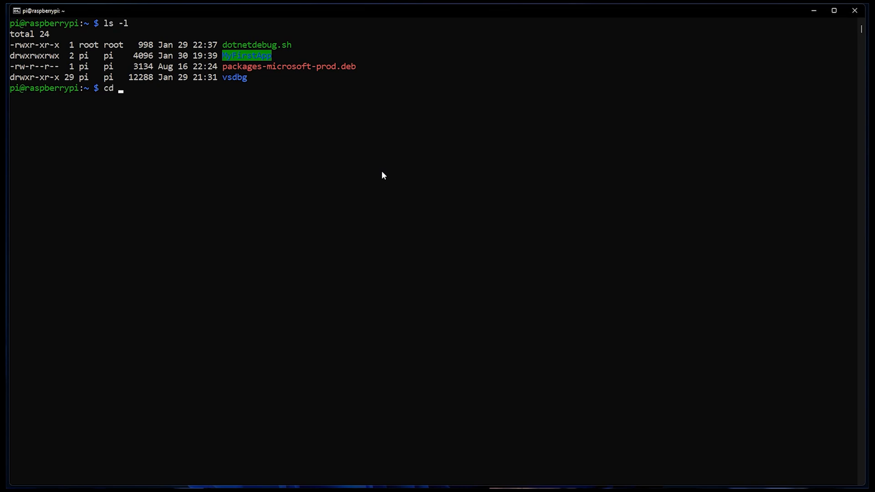
type("MyFirstApp")
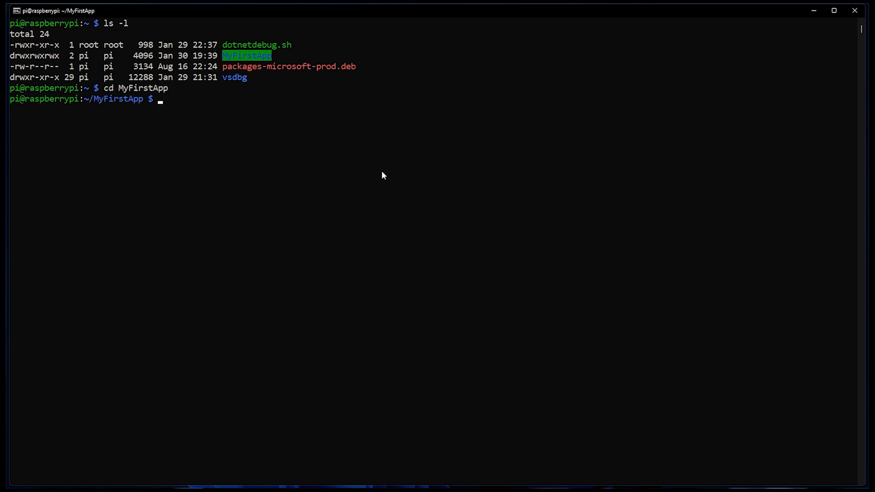
type("ls -l")
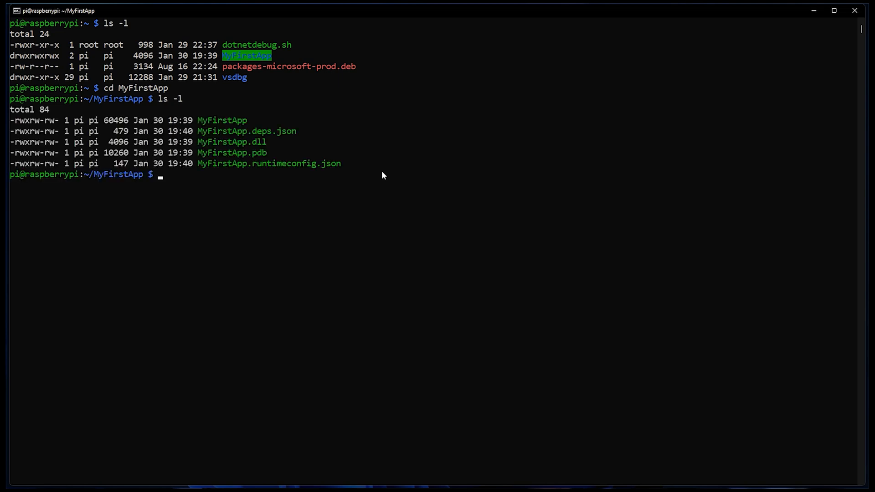
Enter ./MyFirstApp at the prompt to run the deployed application.
type("./My")
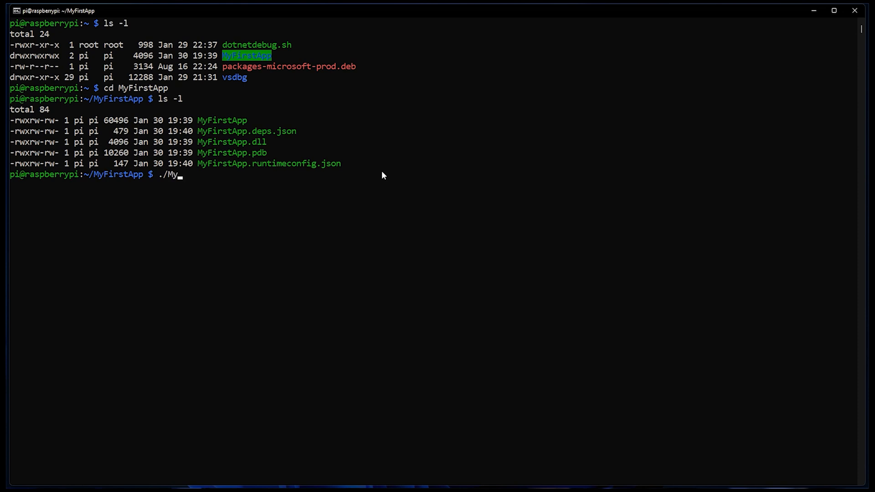
type("FirstApp")
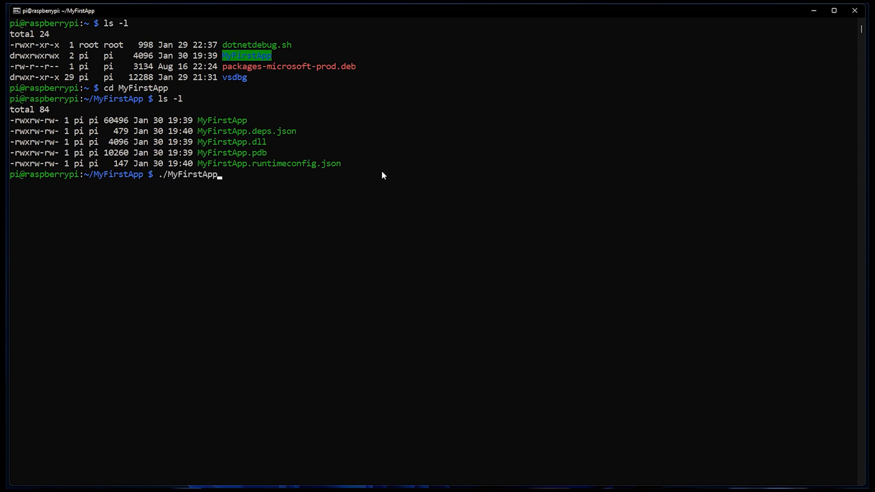